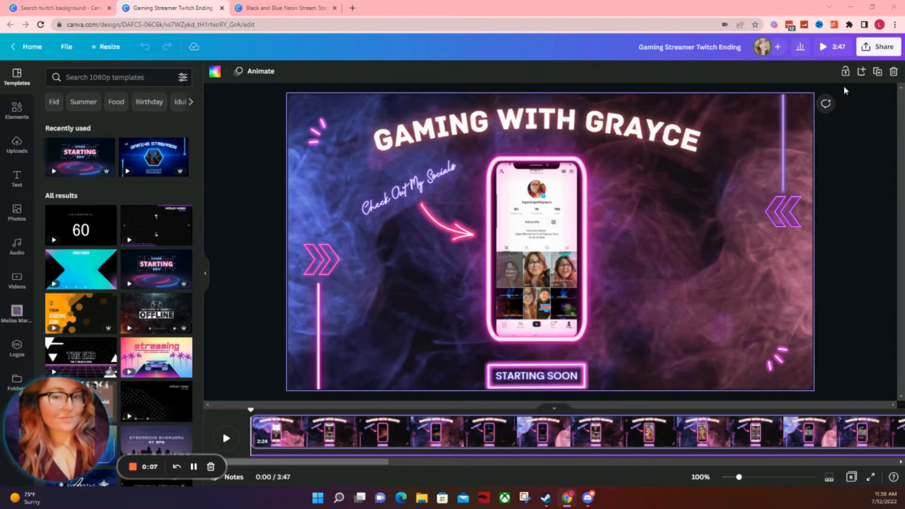
mouse_move(795, 148)
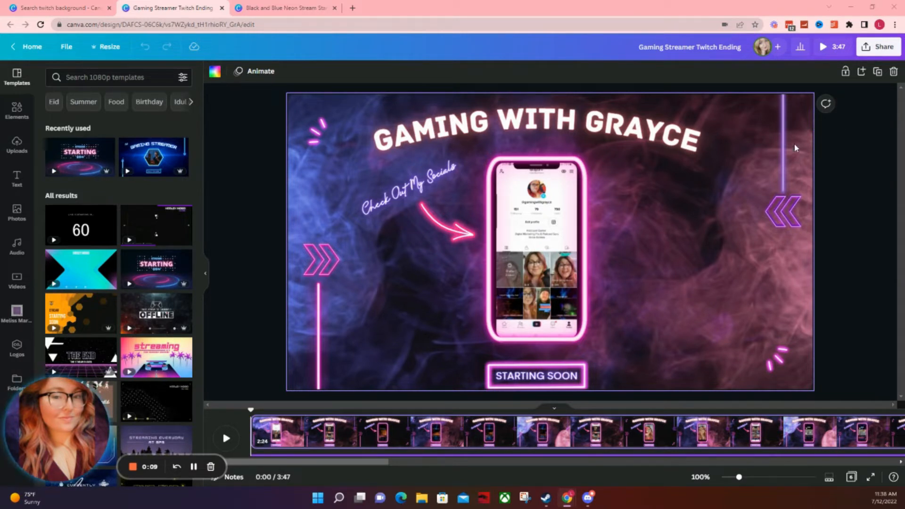
mouse_move(781, 148)
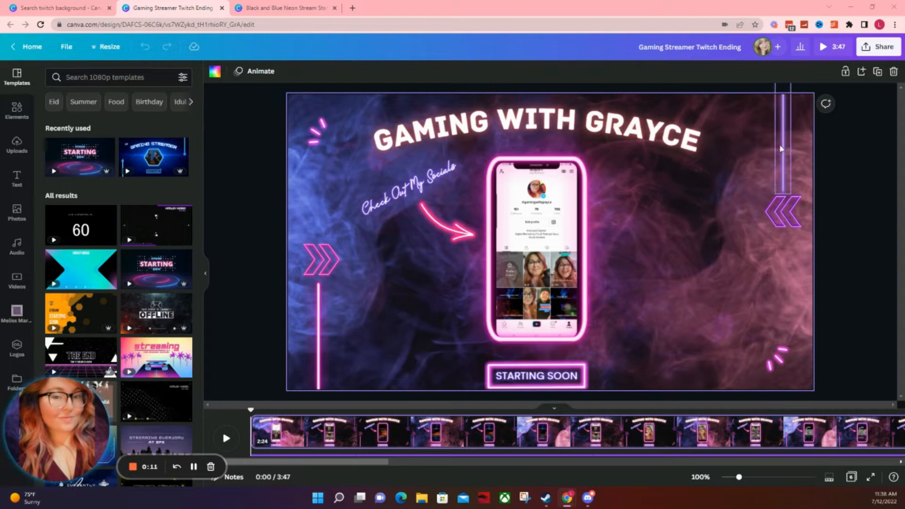
mouse_move(743, 158)
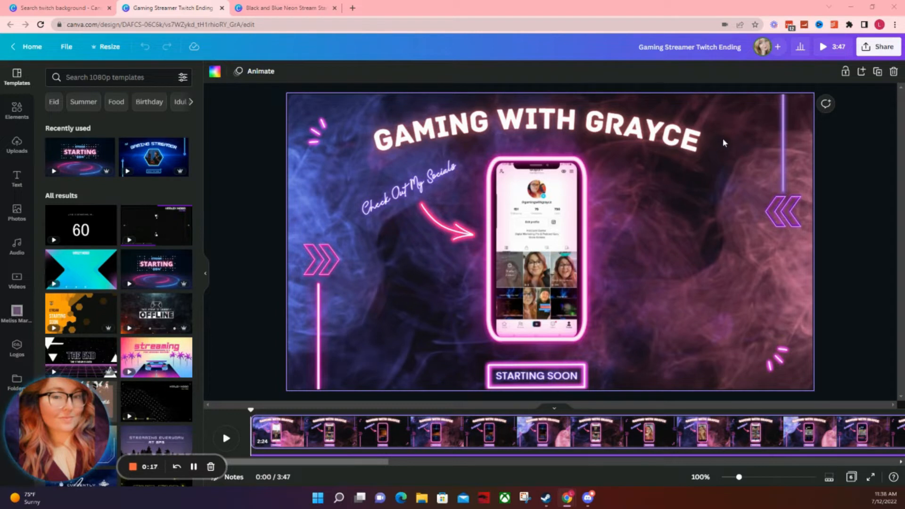
mouse_move(704, 168)
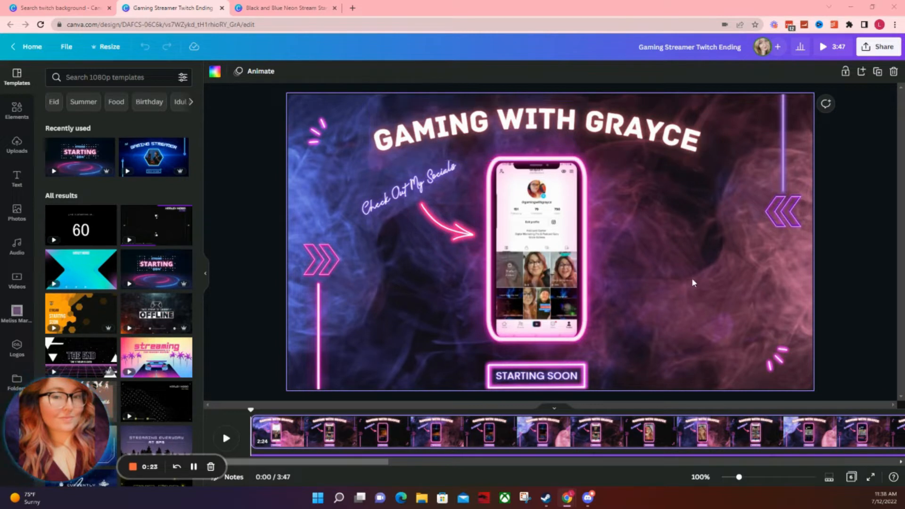
mouse_move(220, 421)
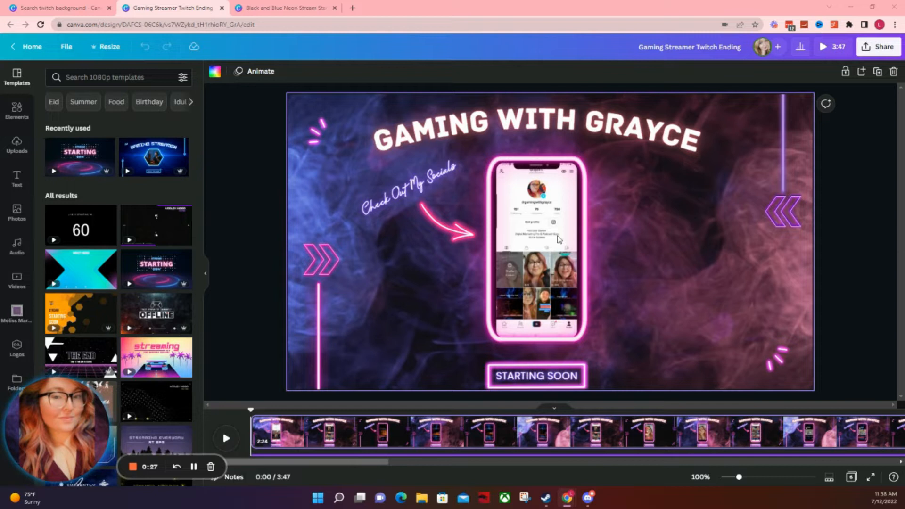
Open the Canva template search results for 'twitch background' (108 templates)
click(536, 239)
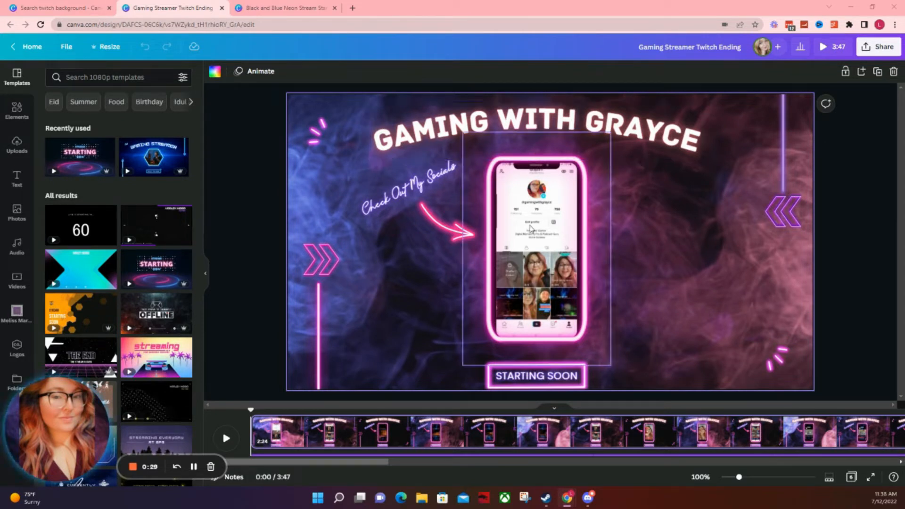
mouse_move(522, 359)
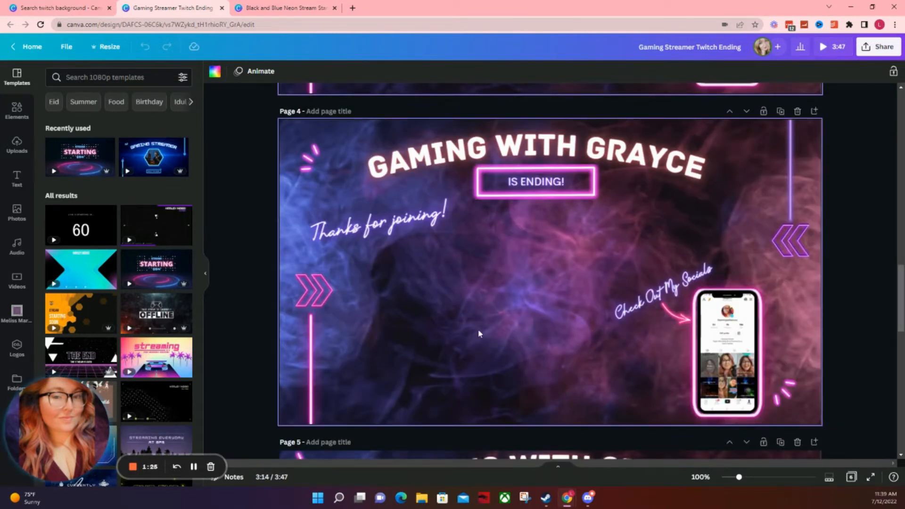
mouse_move(493, 353)
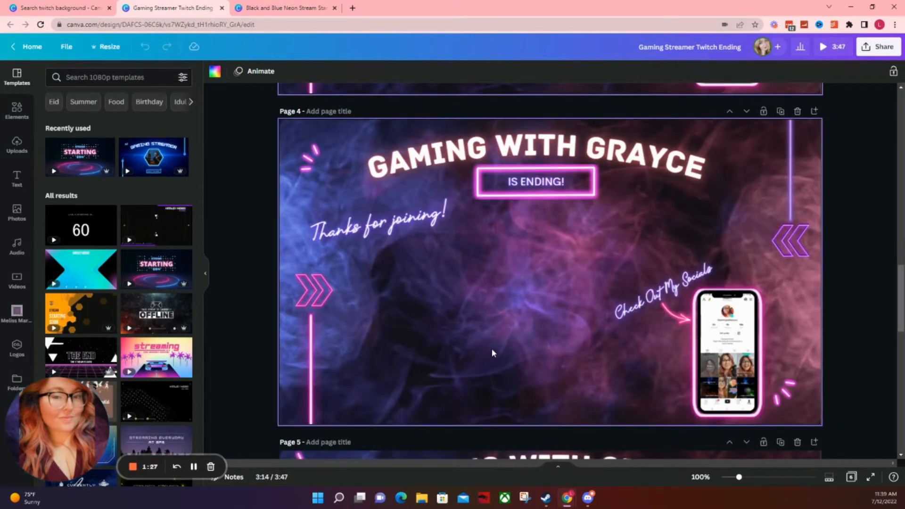
mouse_move(485, 359)
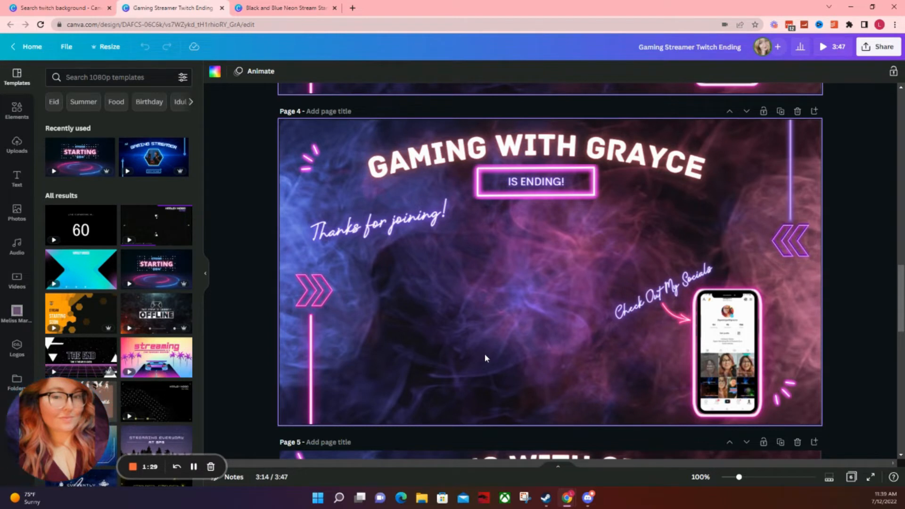
mouse_move(451, 257)
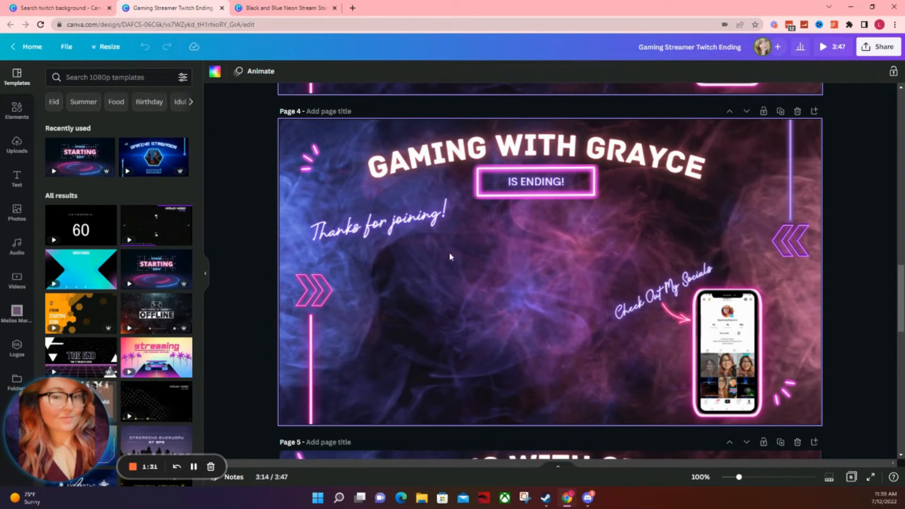
mouse_move(596, 250)
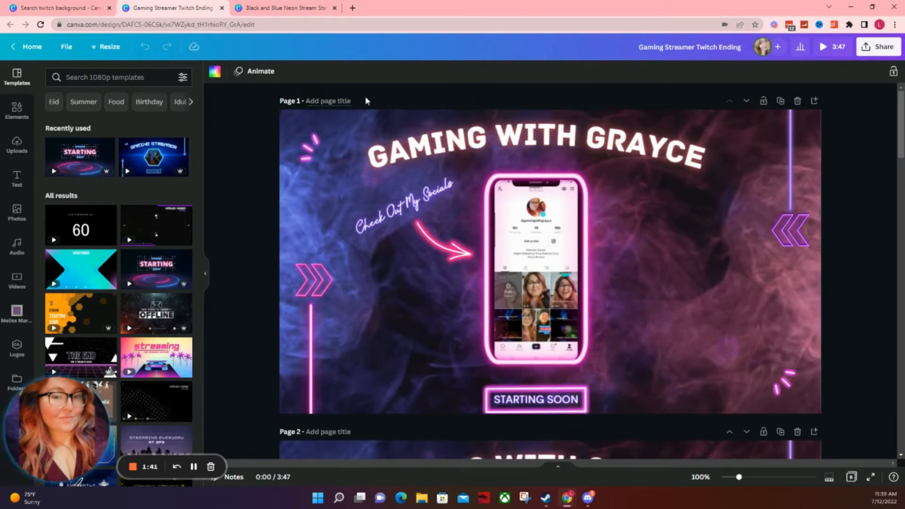
mouse_move(283, 9)
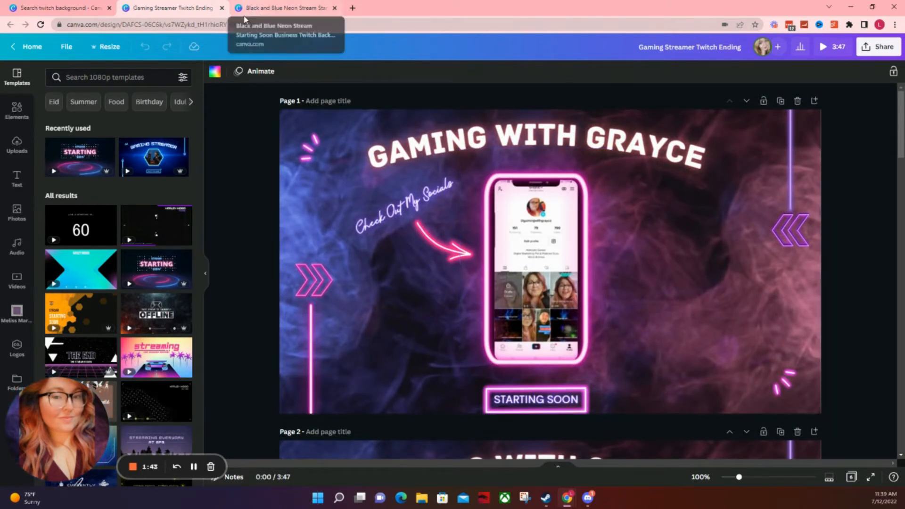
Return to the 'twitch background' results tab and dismiss the search suggestions dropdown
click(58, 8)
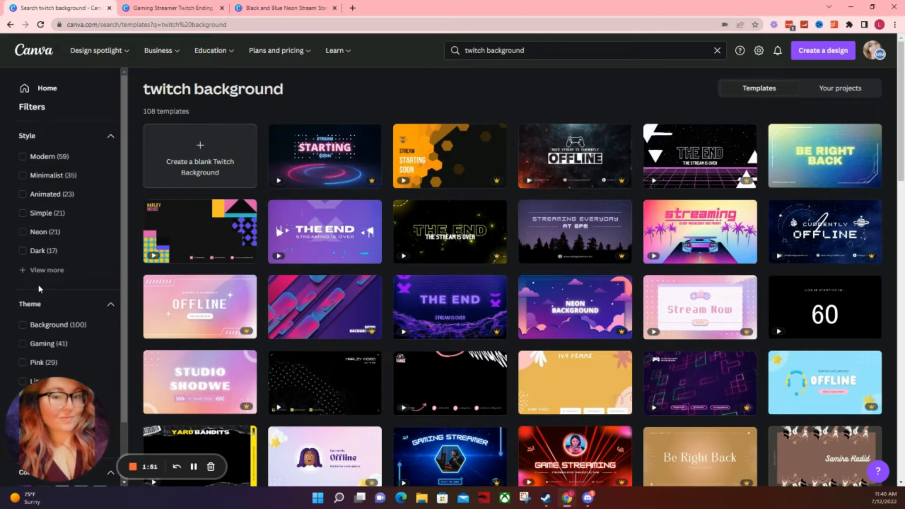
click(572, 50)
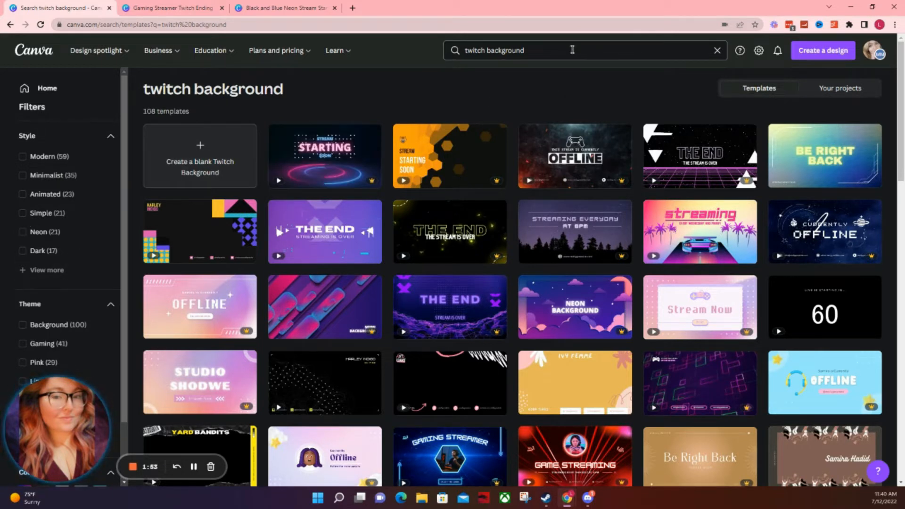
click(572, 50)
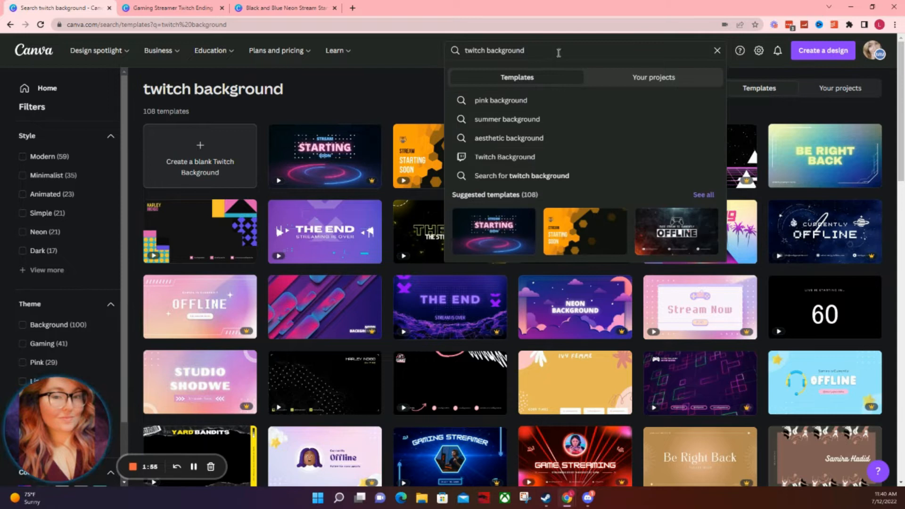
click(334, 105)
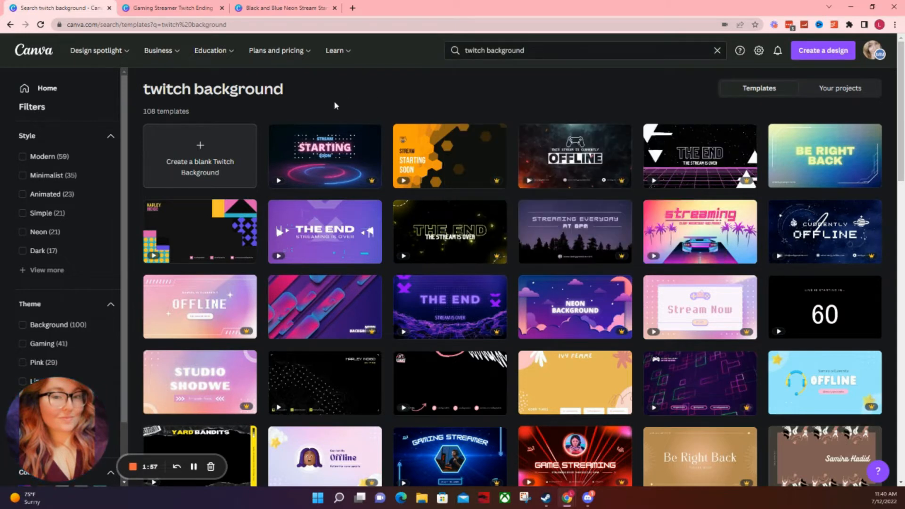
mouse_move(299, 110)
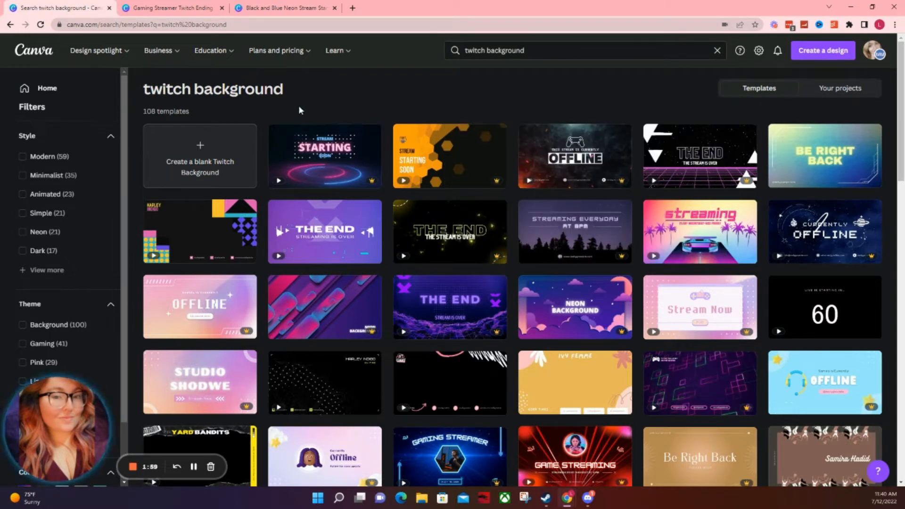
mouse_move(440, 74)
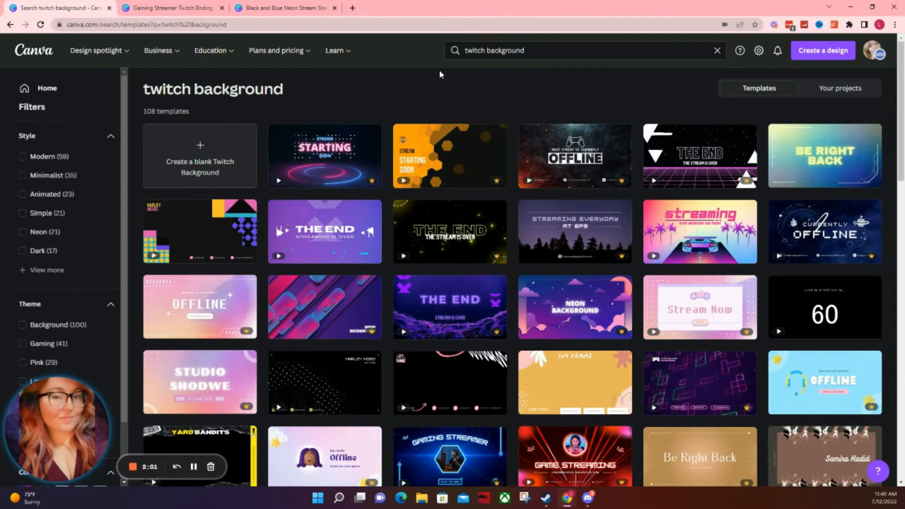
mouse_move(407, 62)
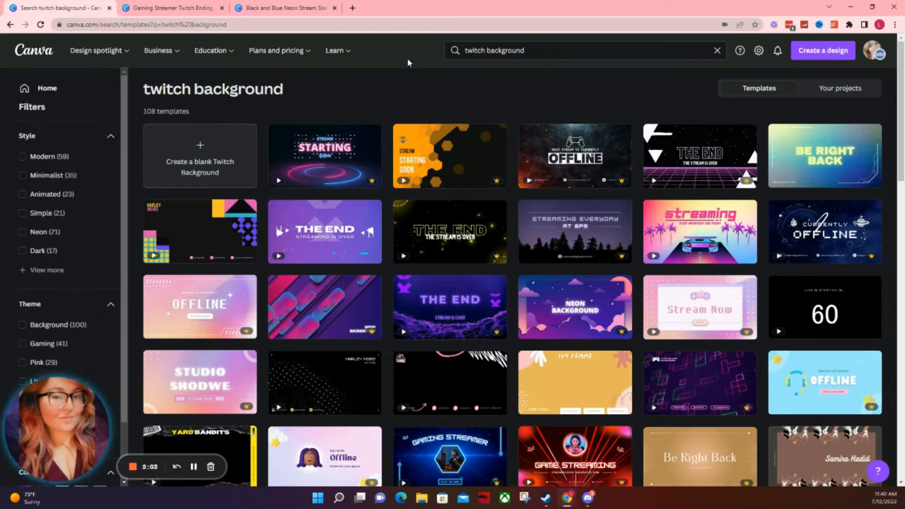
mouse_move(317, 310)
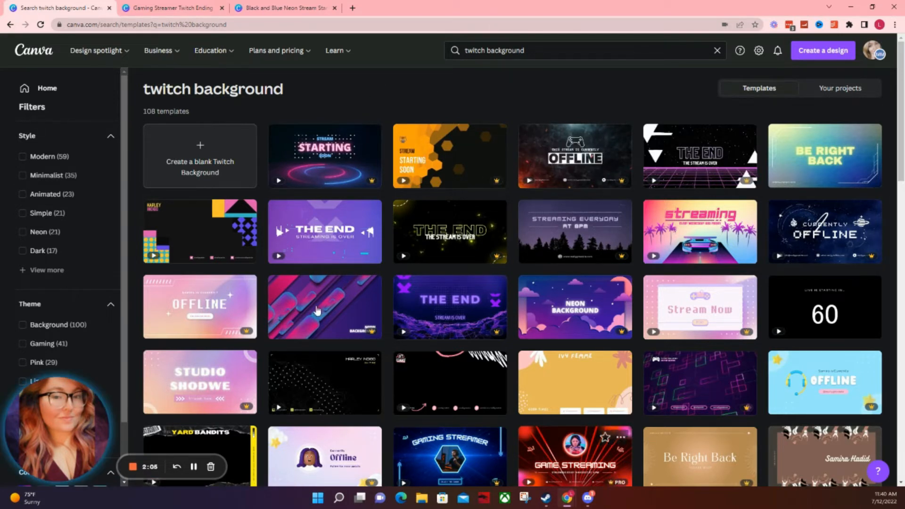
mouse_move(316, 188)
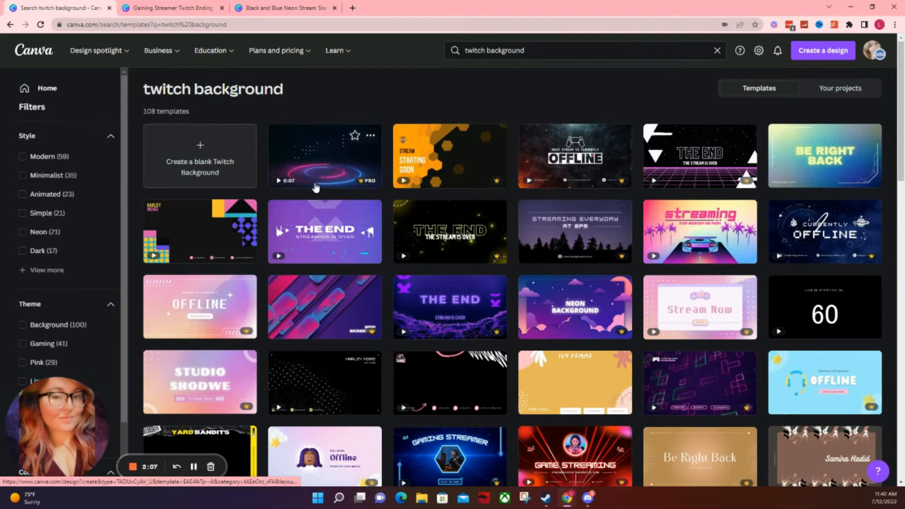
mouse_move(321, 159)
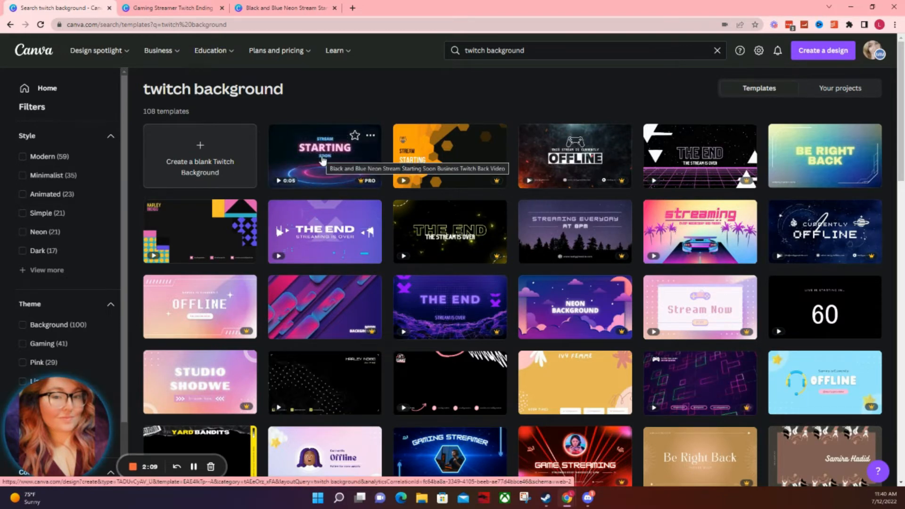
Open the Black and Blue Neon Stream Starting Soon template, preview its animation and stop on the STARTING title
click(325, 155)
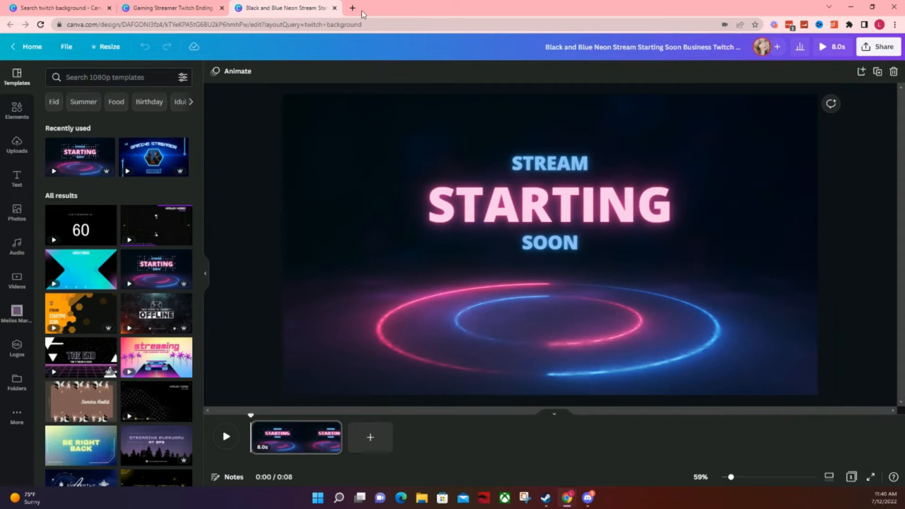
click(548, 163)
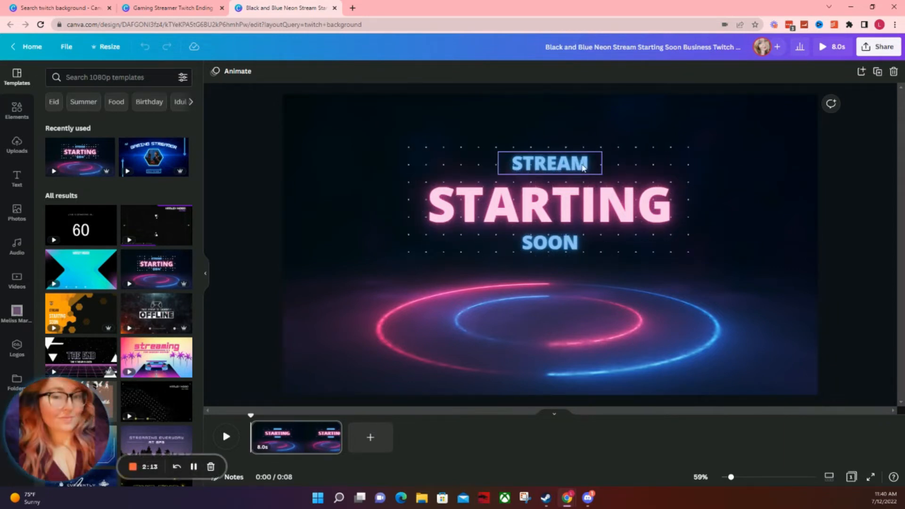
click(549, 242)
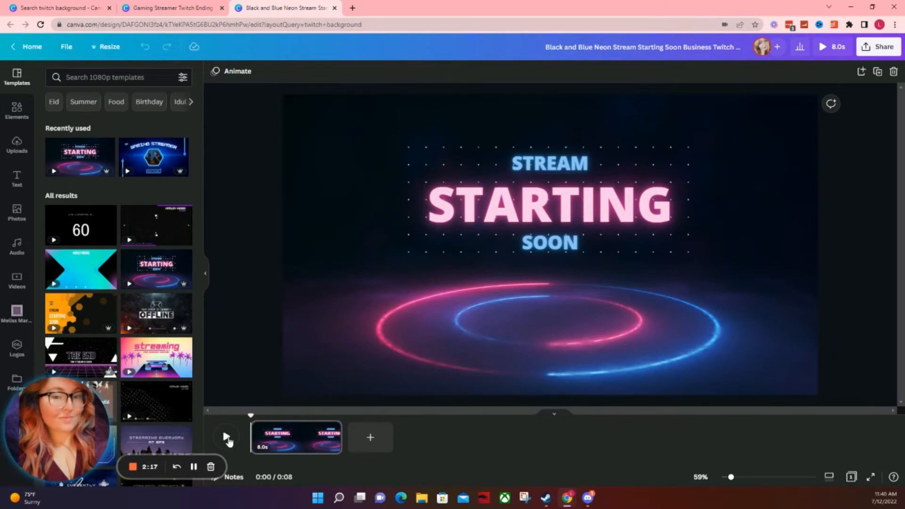
click(226, 437)
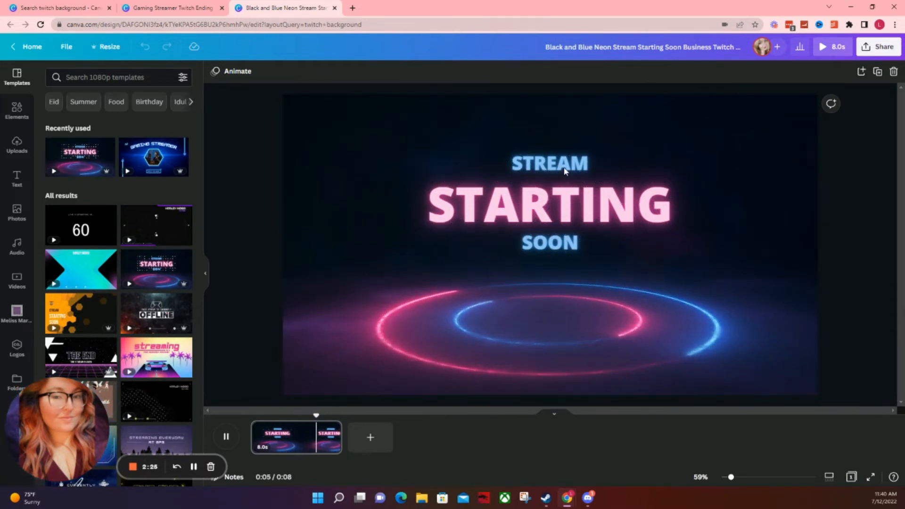
click(549, 164)
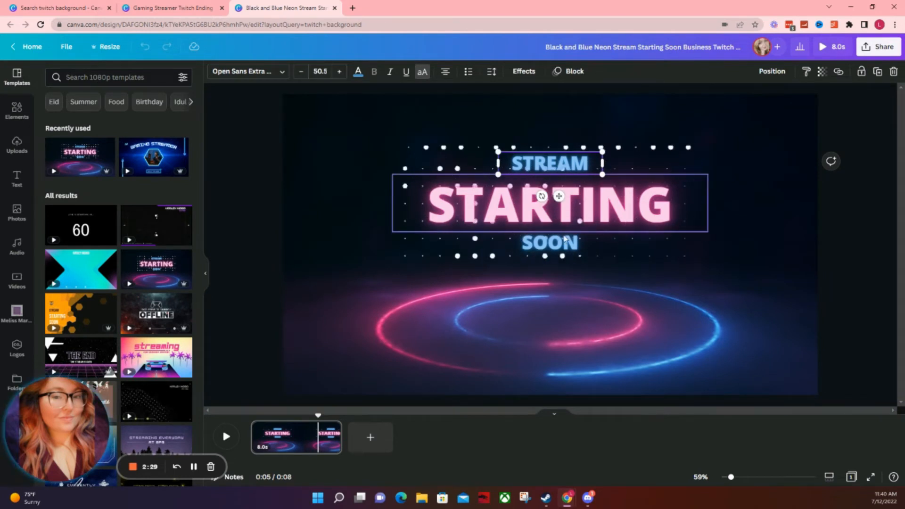
click(548, 163)
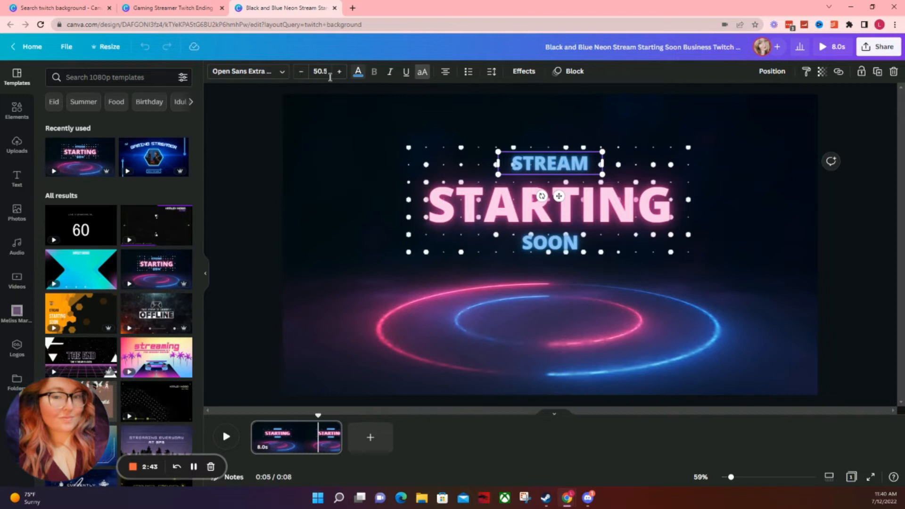
click(524, 71)
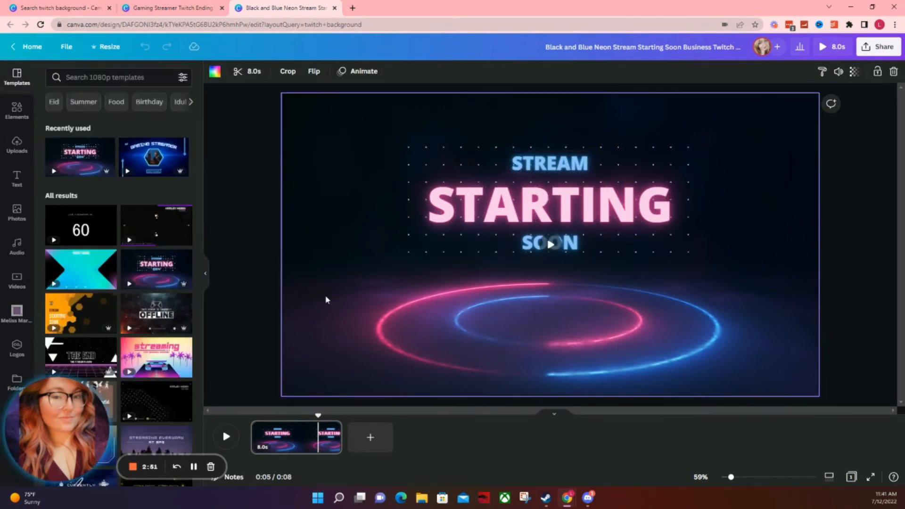
Add a Twitter logo graphic from the Elements library onto the page
click(17, 110)
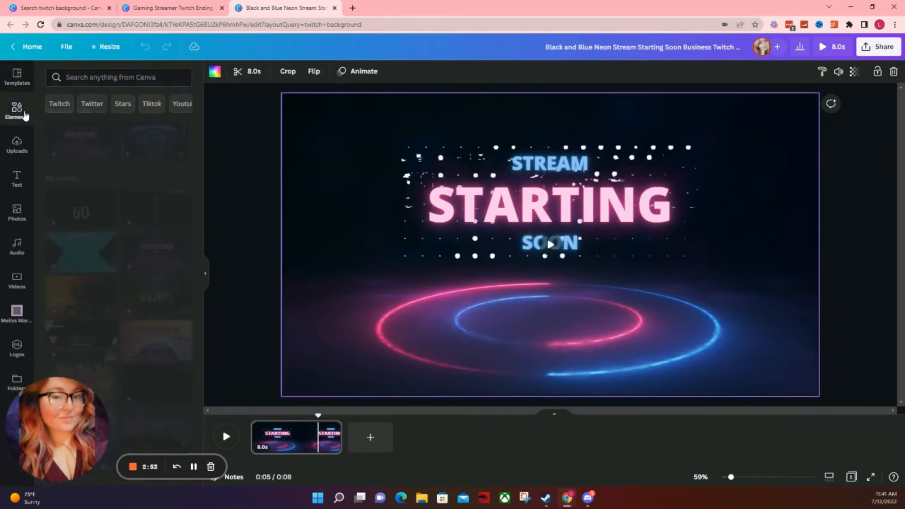
click(17, 109)
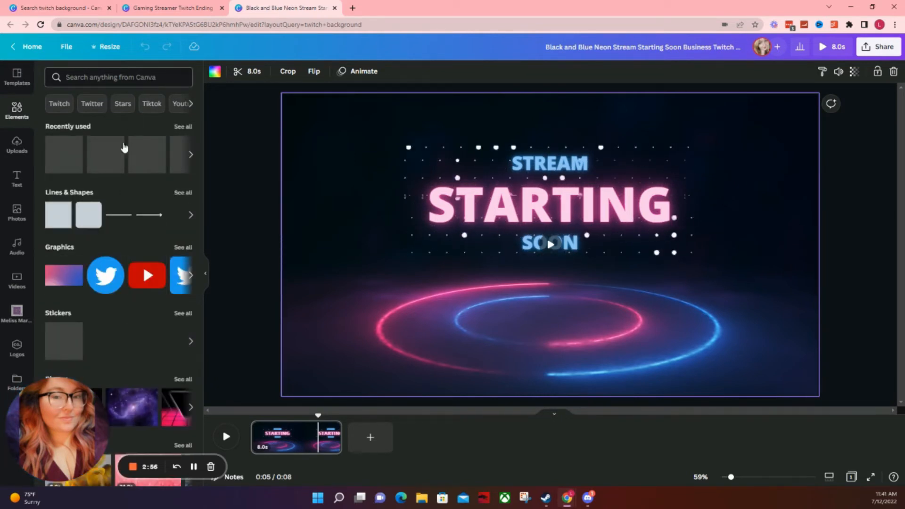
click(251, 289)
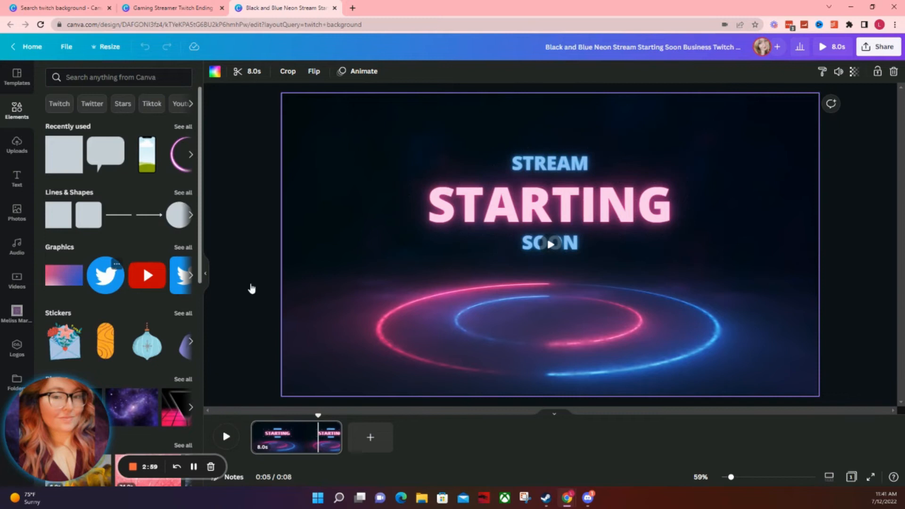
click(105, 275)
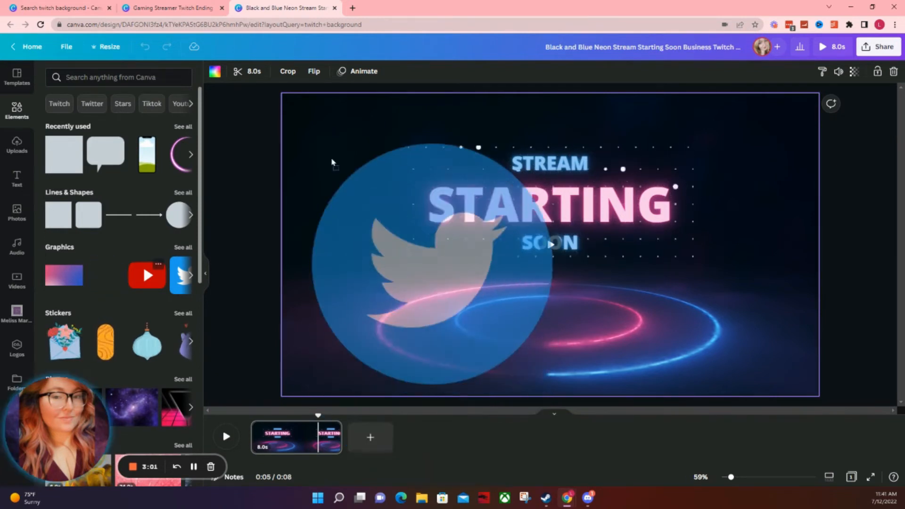
Shrink the Twitter logo, move it to the page's left edge, then delete it
click(430, 260)
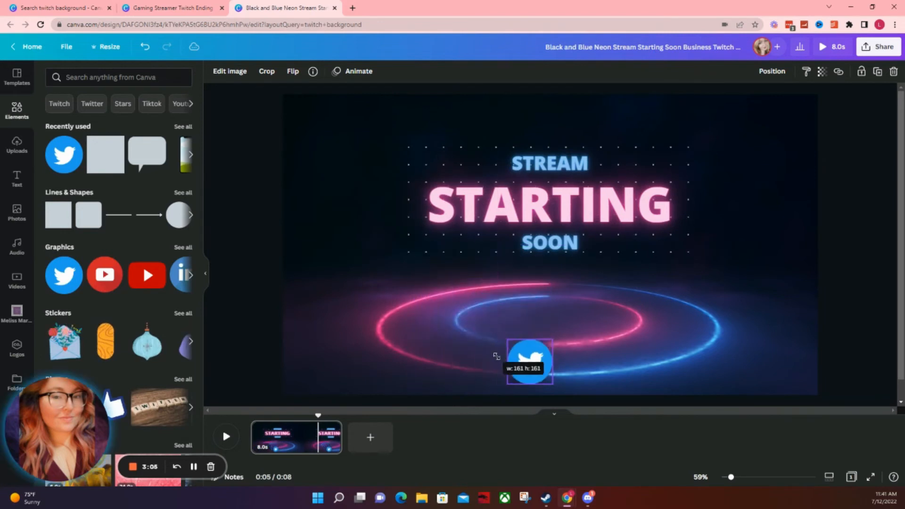
click(530, 361)
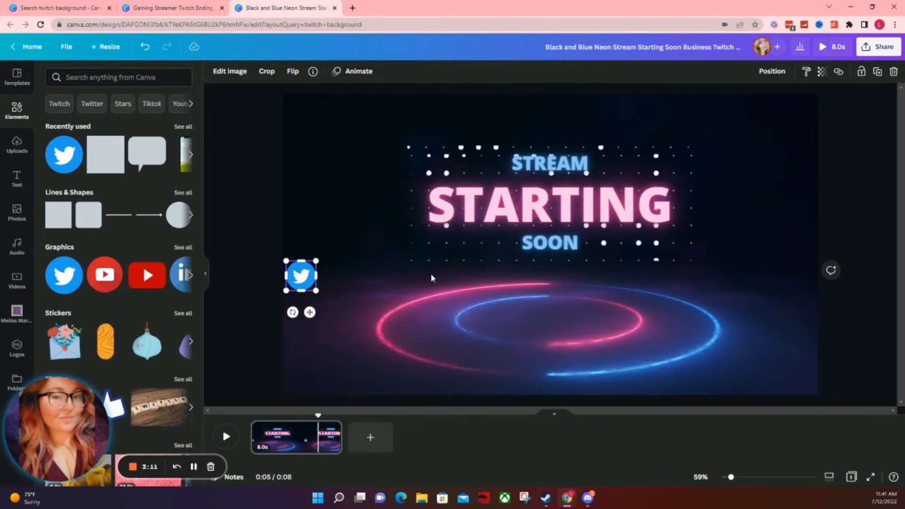
click(300, 276)
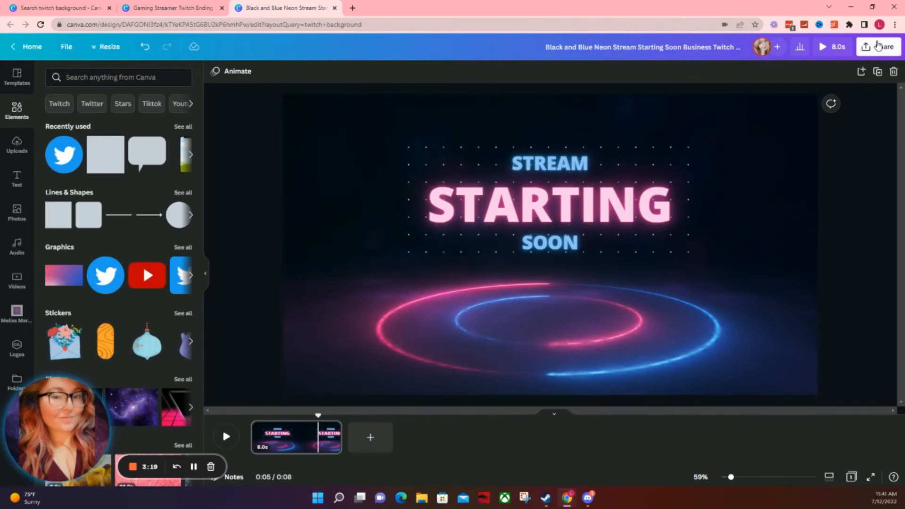
Open Share > Download with MP4 Video as the file type, then return to the editor
click(883, 47)
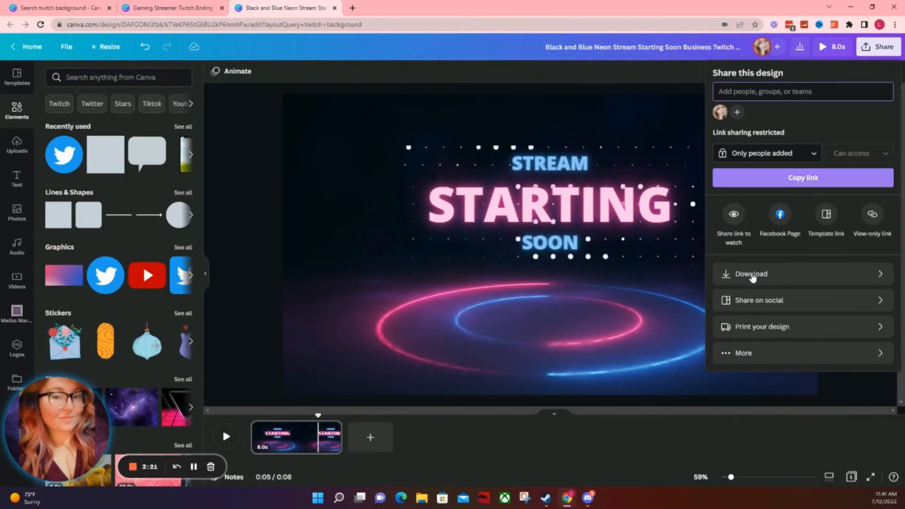
click(752, 274)
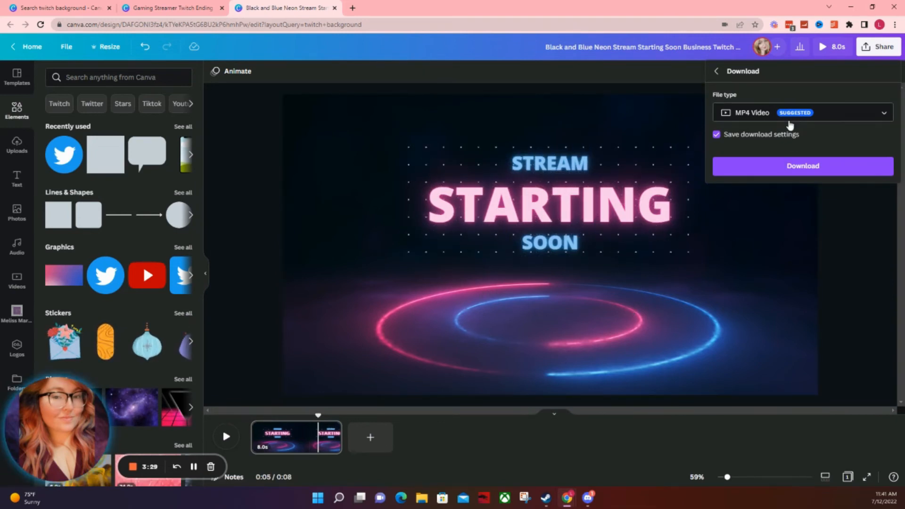
click(548, 202)
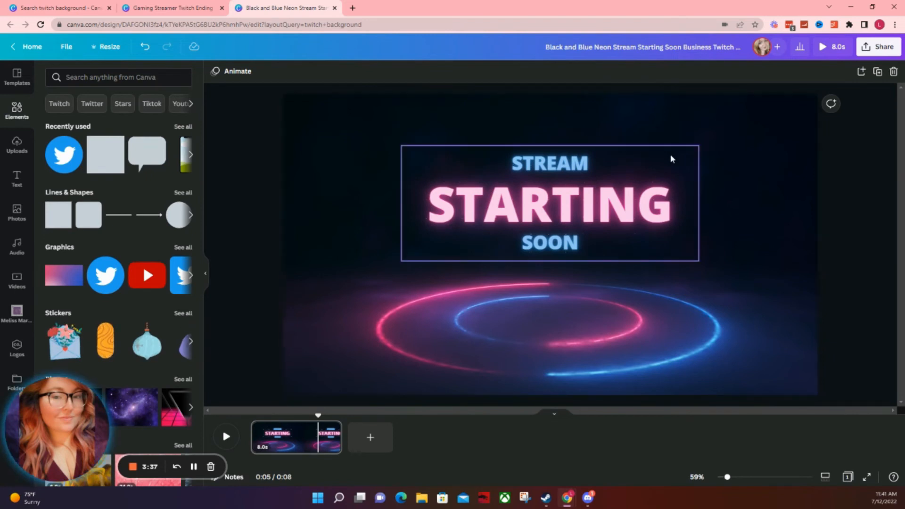
Select the page background and bring up its right-click context menu
click(658, 171)
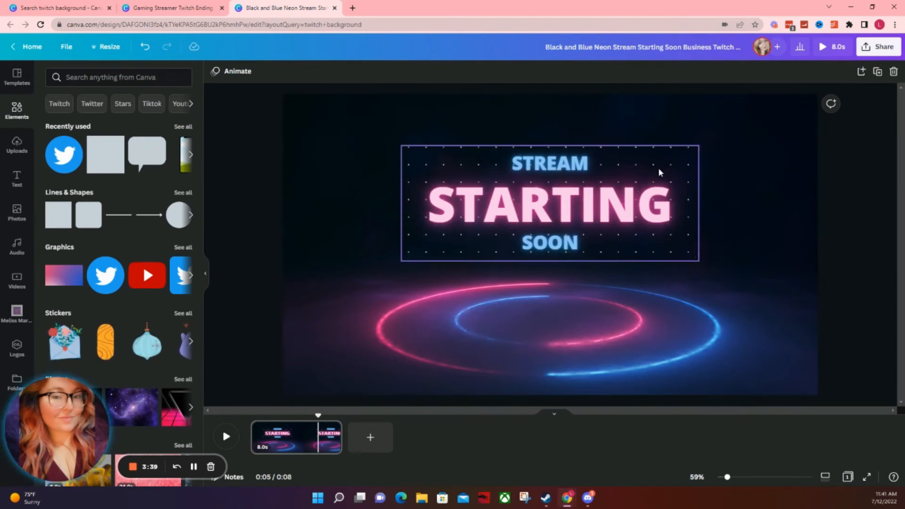
click(549, 204)
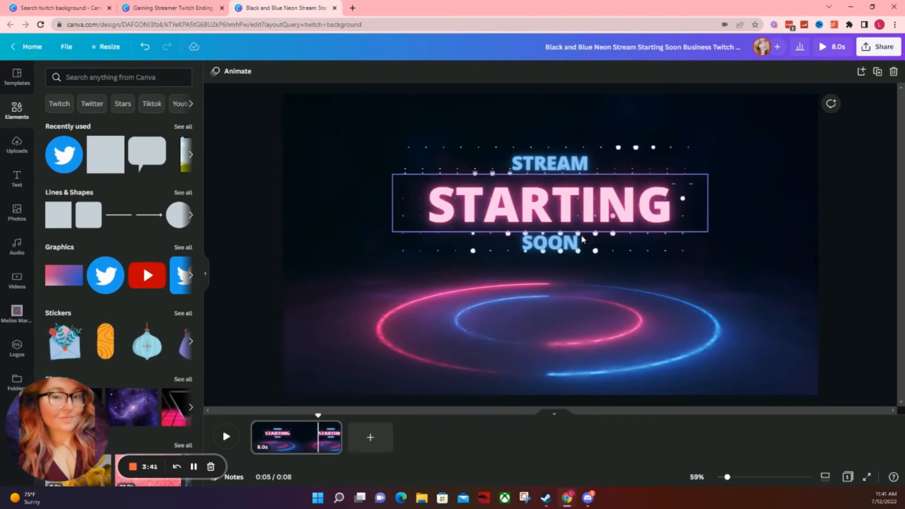
click(730, 197)
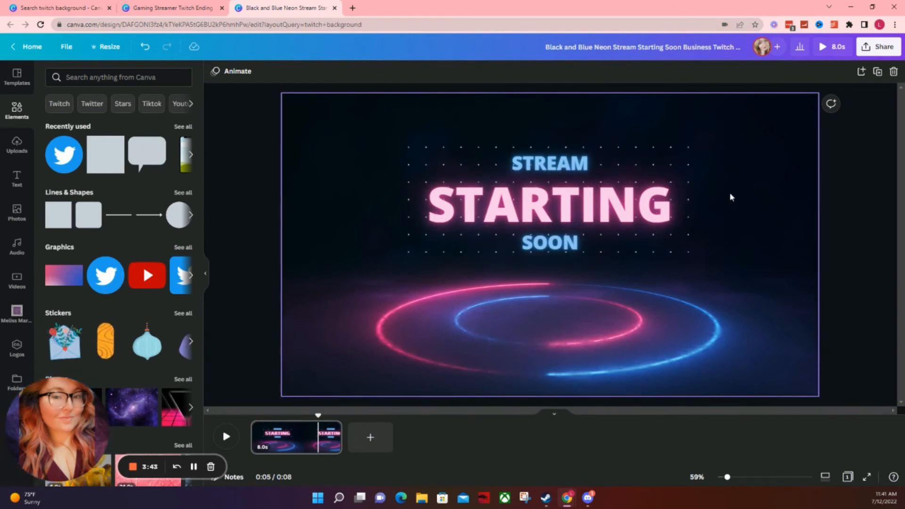
click(547, 202)
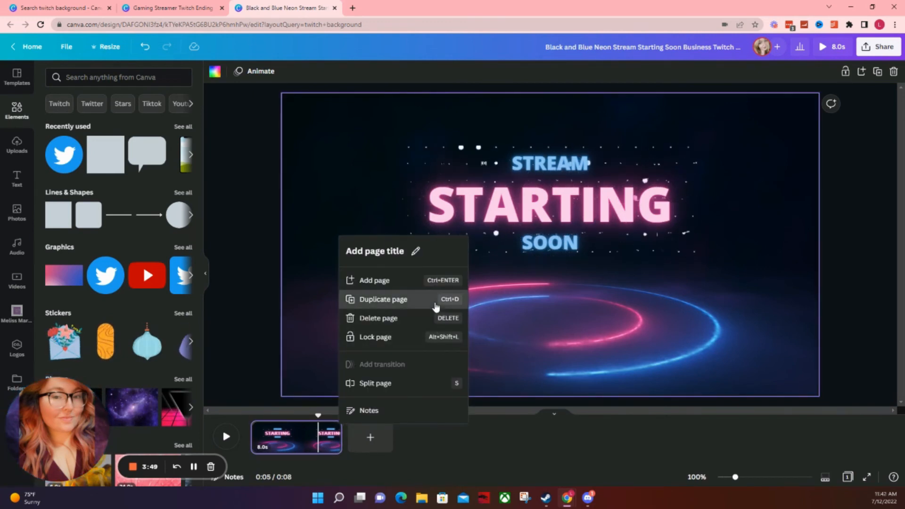
Duplicate the page as a second identical screen for offline use, bringing the video to 16.1 seconds
click(383, 299)
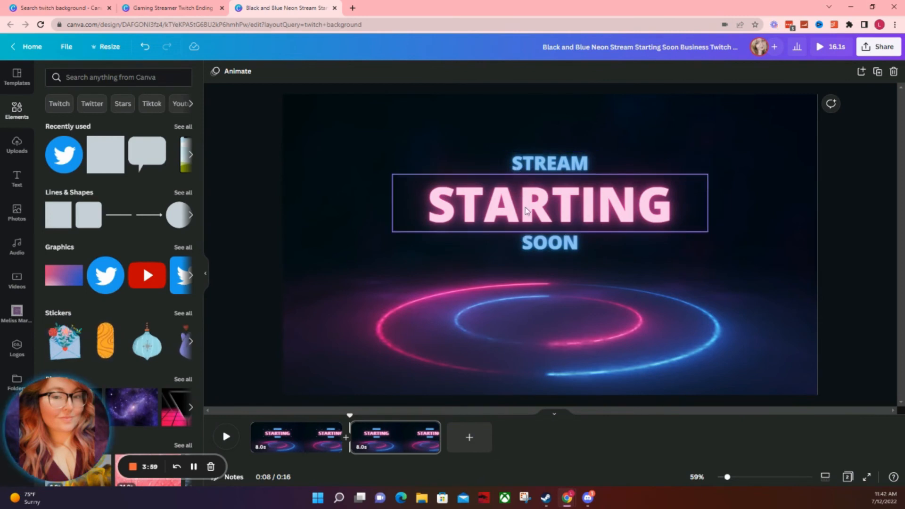
click(499, 156)
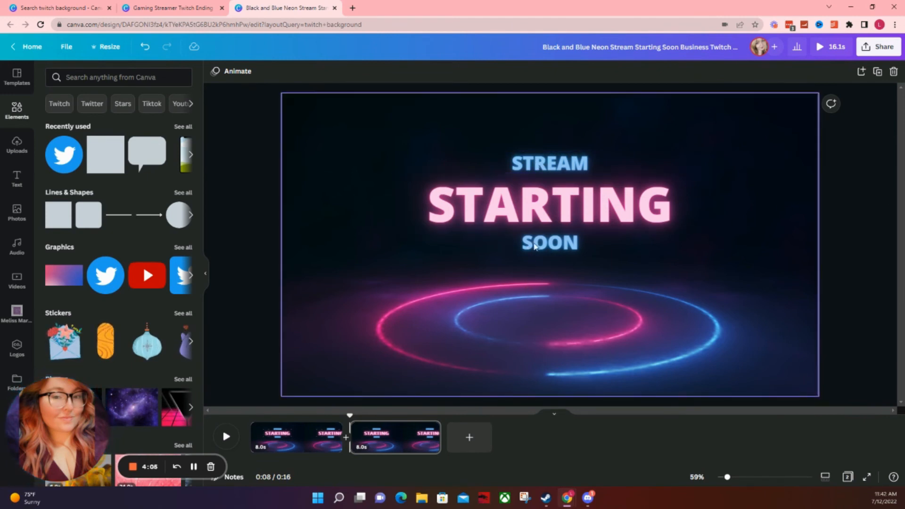
click(548, 242)
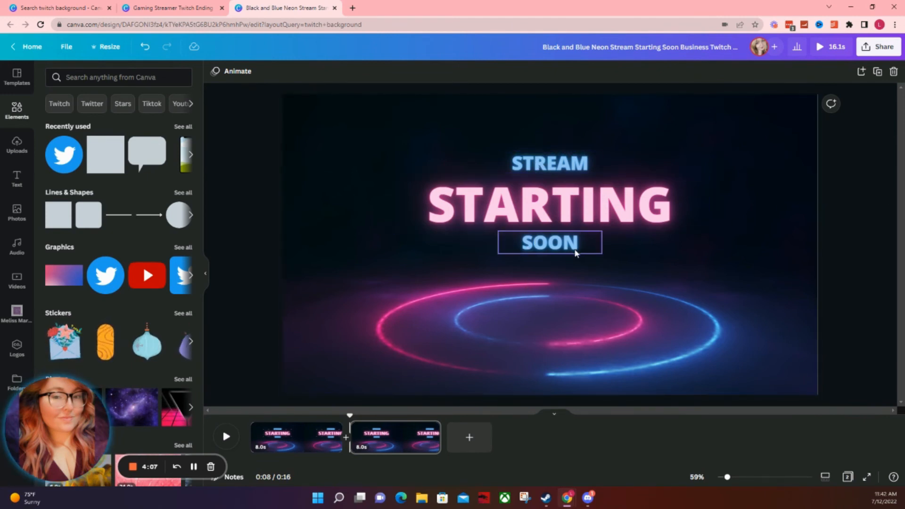
click(549, 205)
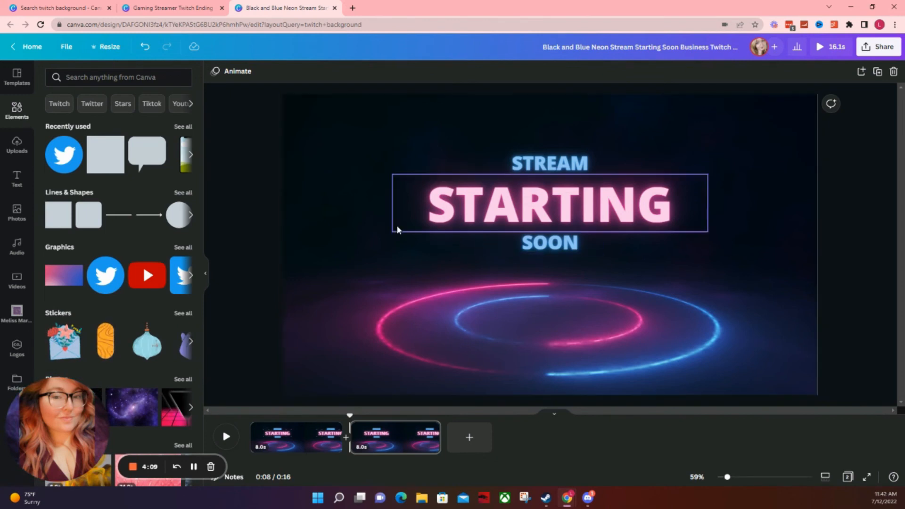